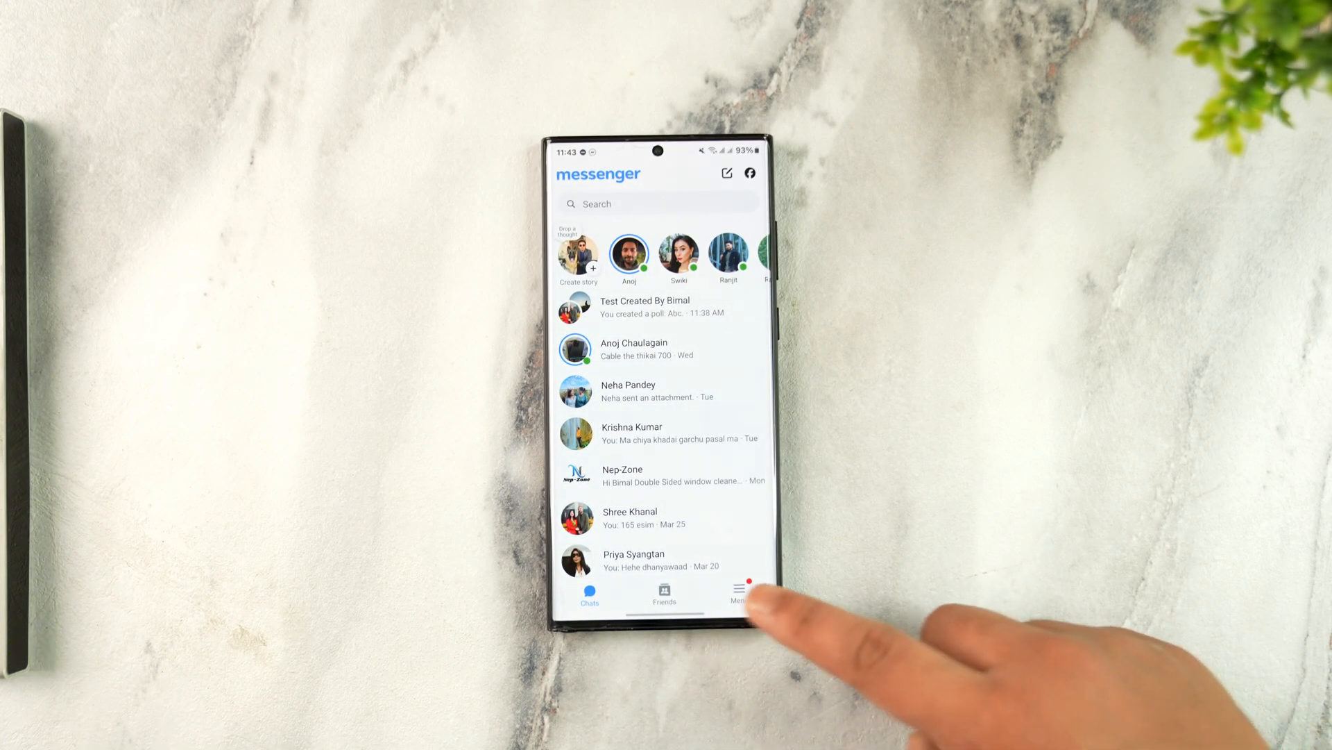
Step: Open Messenger Settings showing the signed-in account and linked Pages
{"action": "left_click", "coordinate": [739, 591]}
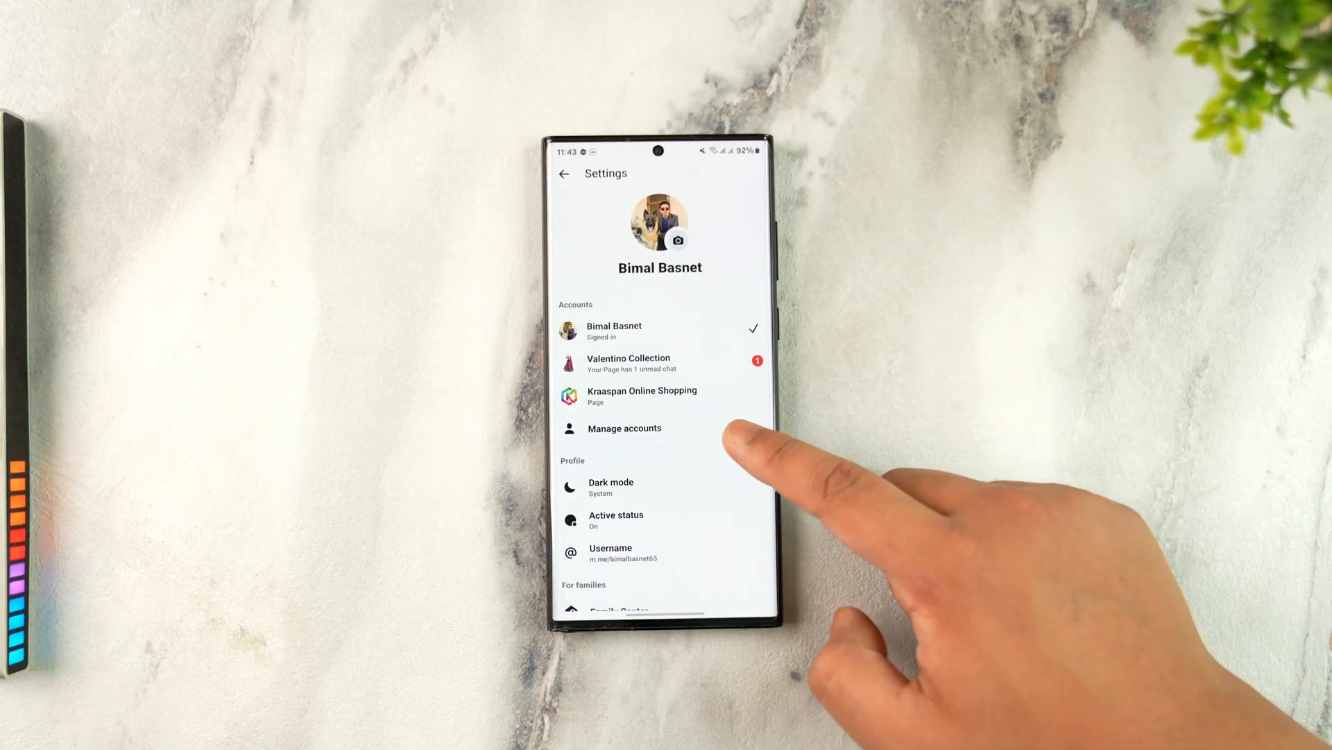
Step: Go from Messenger's Manage accounts to the Facebook home feed
{"action": "left_click", "coordinate": [563, 174]}
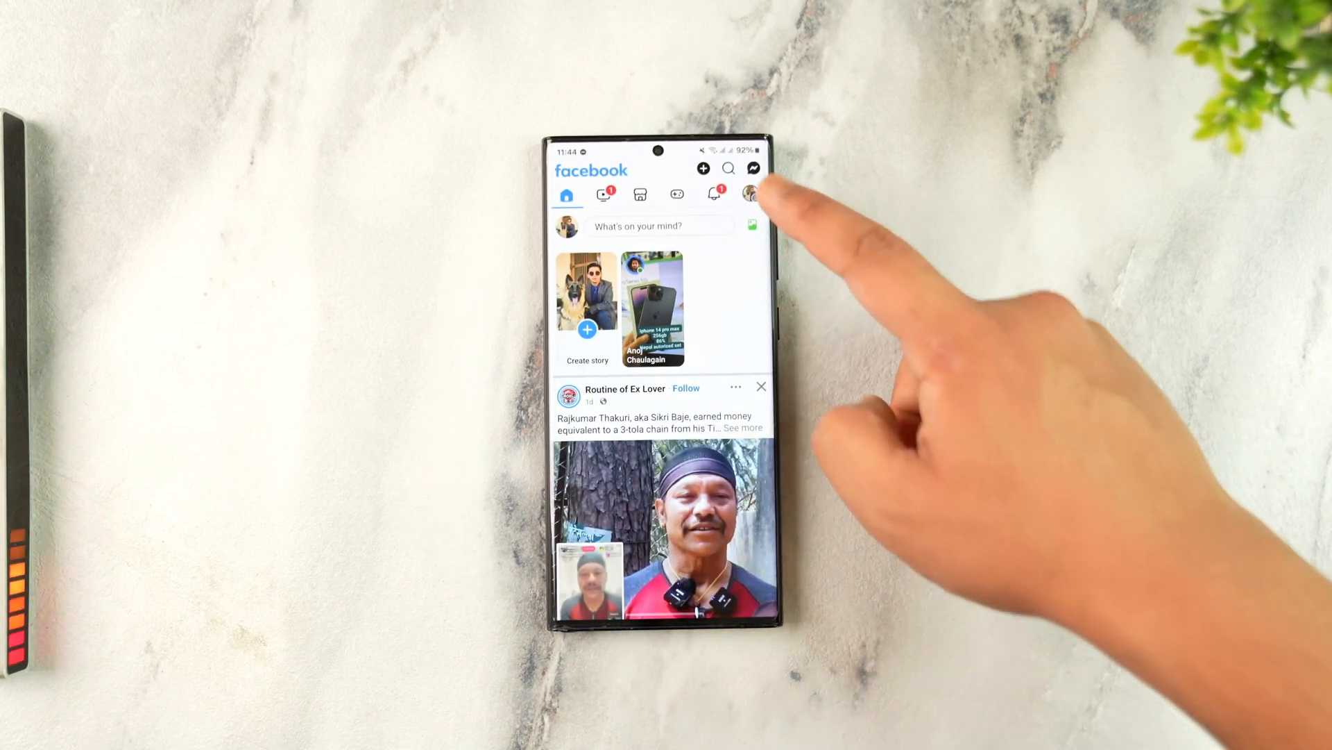
Step: Log out of Facebook via the profile menu and reach Settings > Apps
{"action": "left_click", "coordinate": [751, 194]}
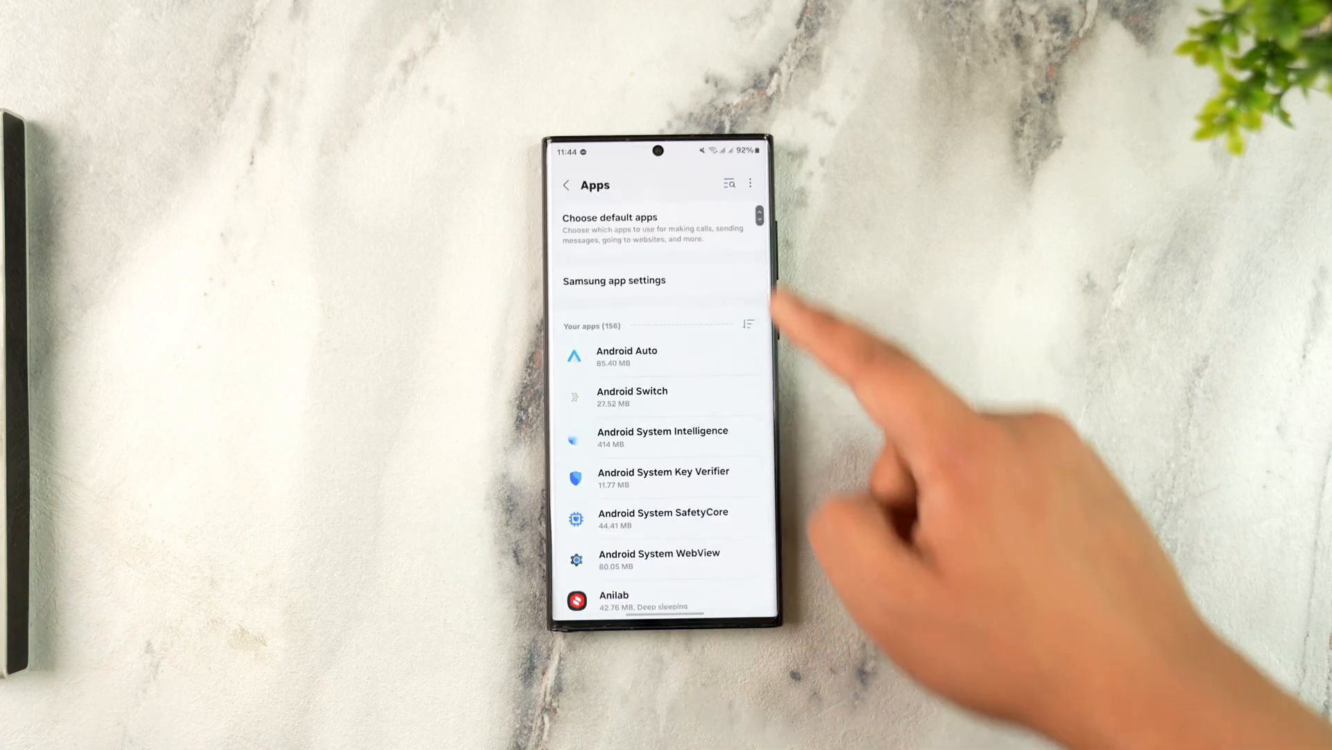
Step: Search 'mess' in Apps and permanently delete Messenger's storage data
{"action": "type", "text": "m"}
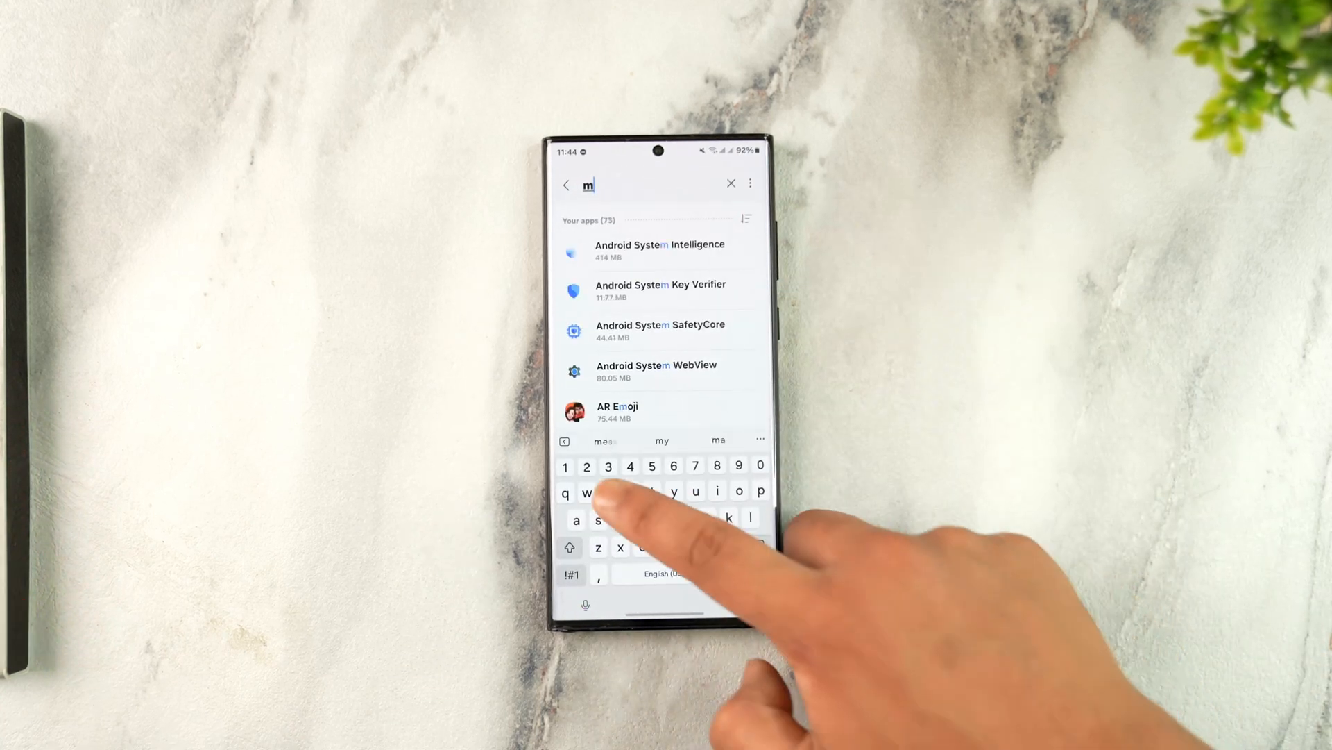
{"action": "type", "text": "ess"}
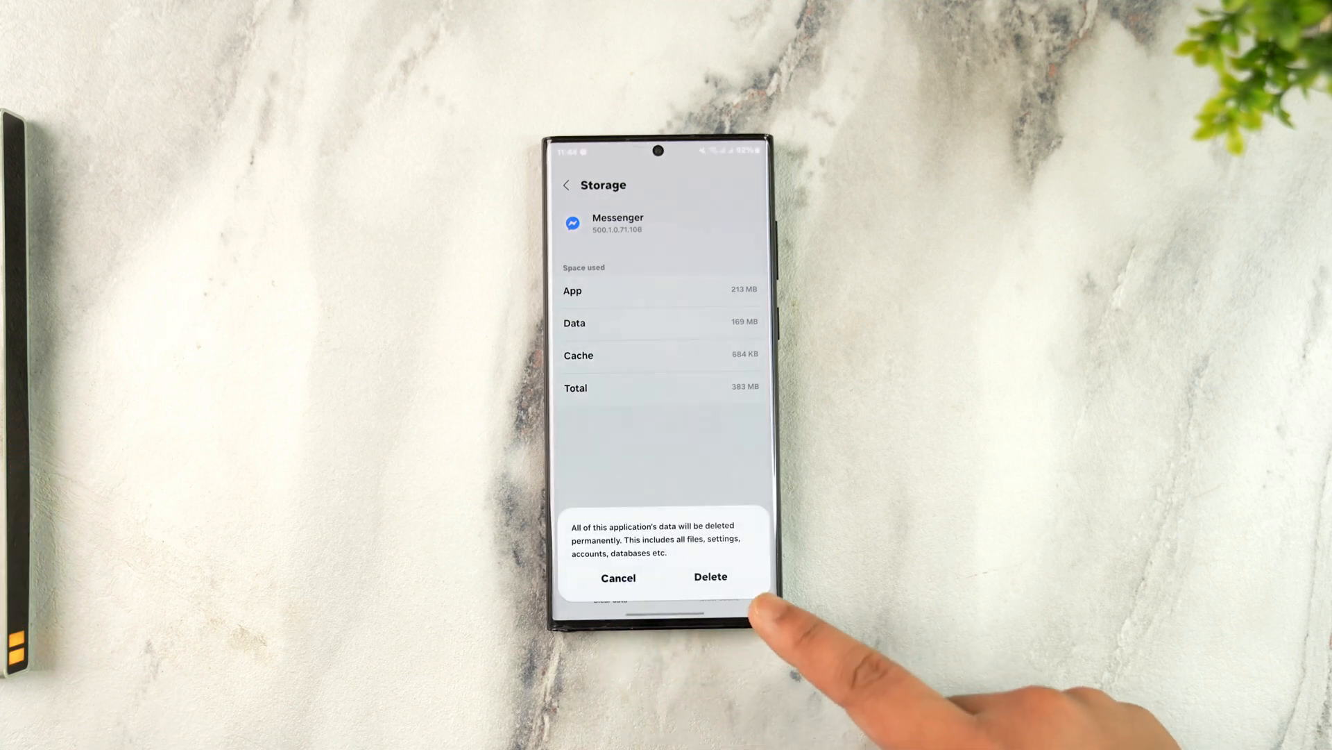
{"action": "left_click", "coordinate": [709, 577]}
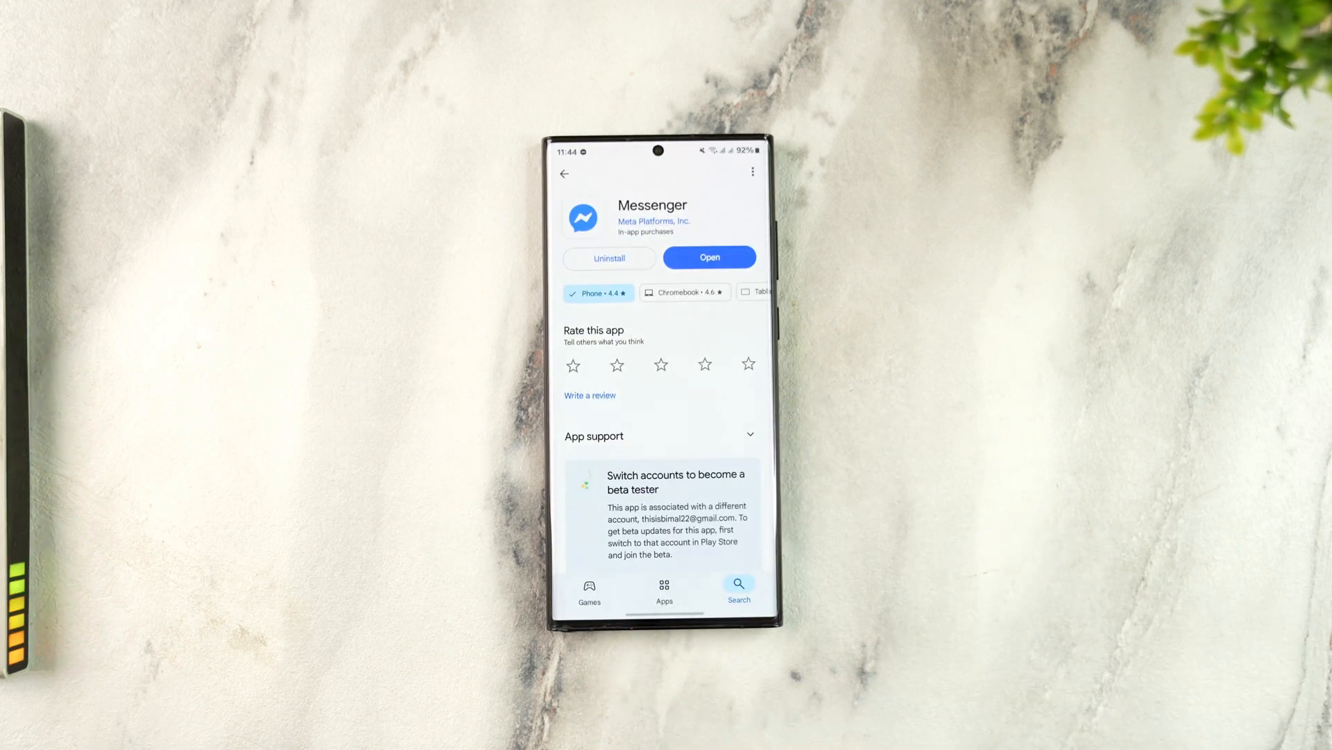